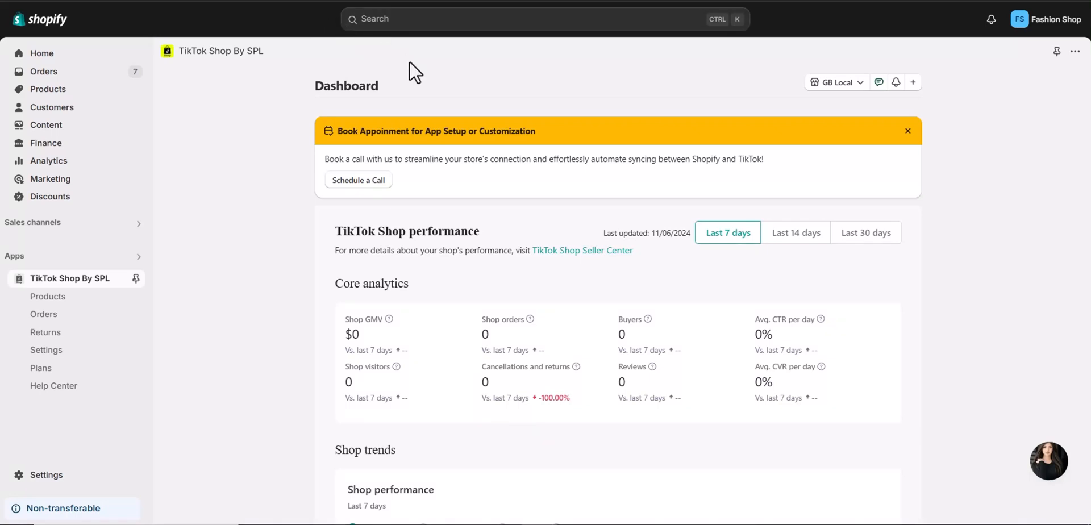
{"action": "mouse_move", "coordinate": [435, 94]}
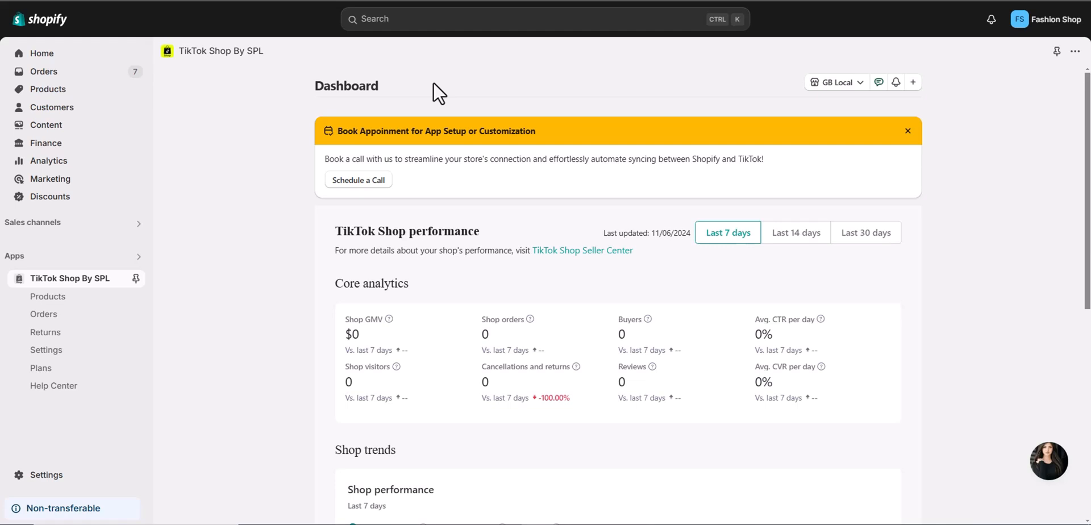
{"action": "mouse_move", "coordinate": [48, 297]}
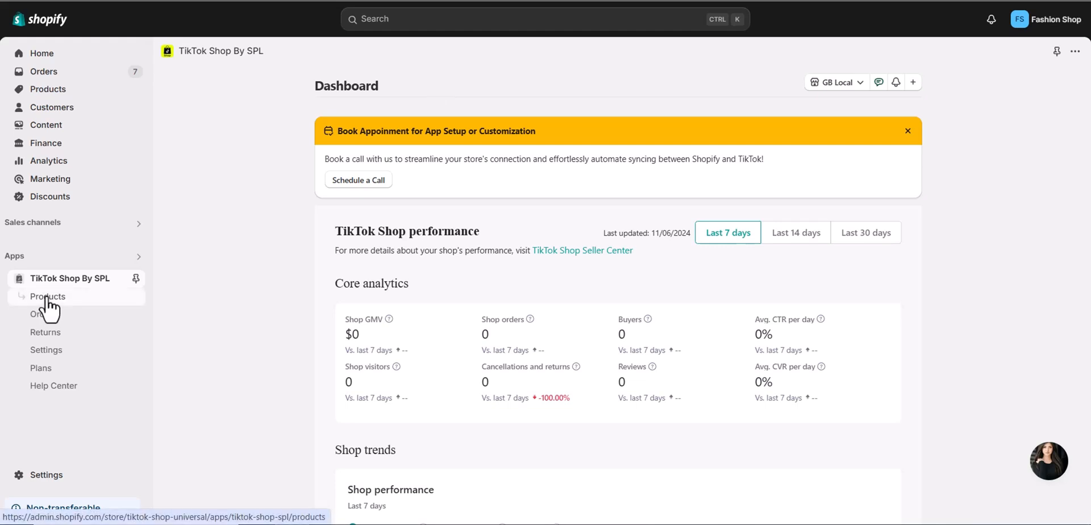
Step: Select all products in the Shopify product list and sync them to TikTok
{"action": "left_click", "coordinate": [48, 296]}
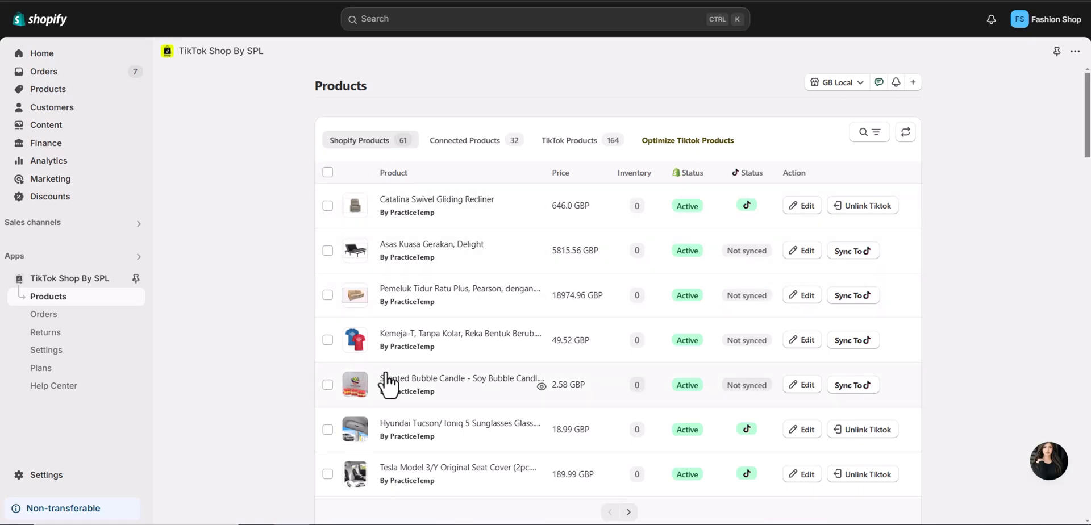
{"action": "left_click", "coordinate": [327, 173]}
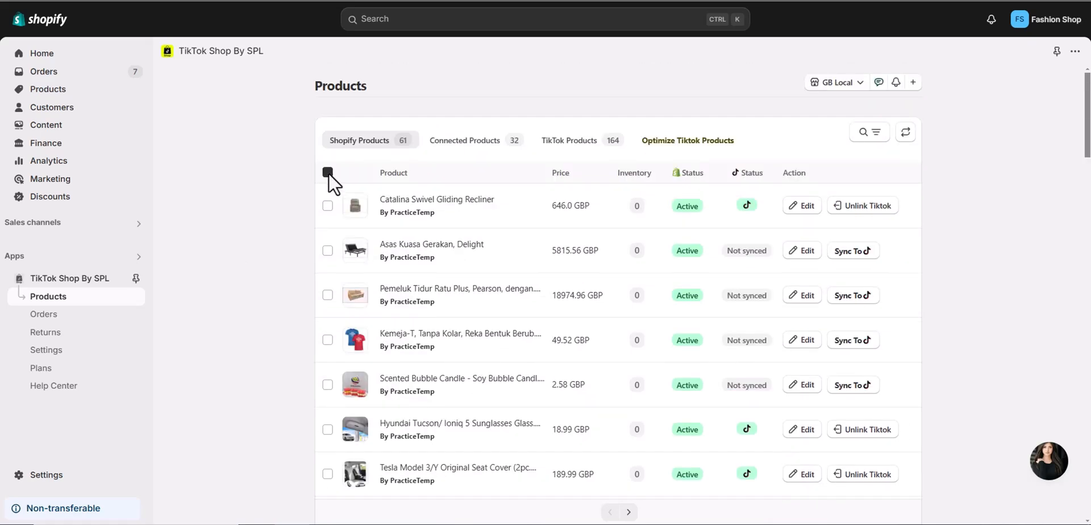
{"action": "left_click", "coordinate": [327, 173]}
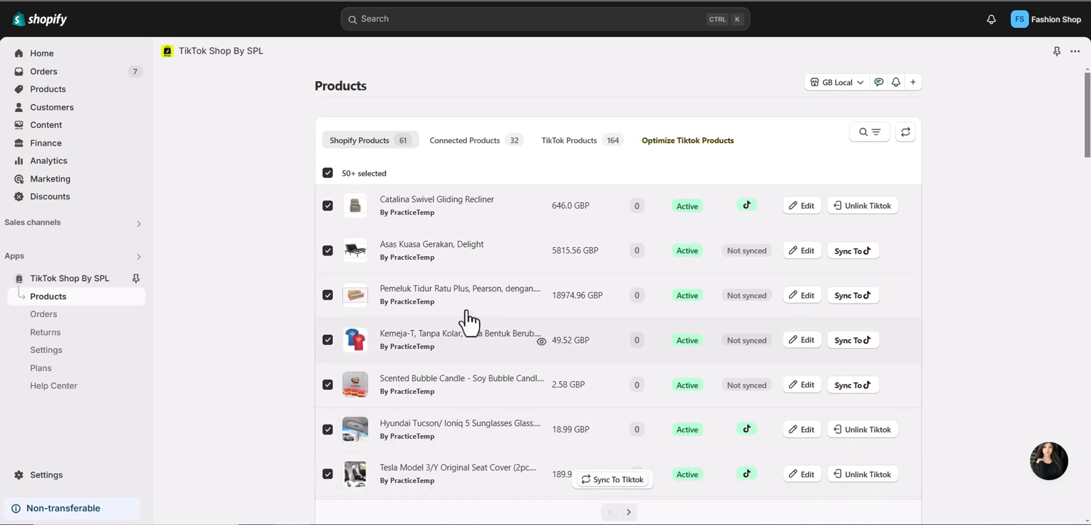
{"action": "left_click", "coordinate": [327, 173]}
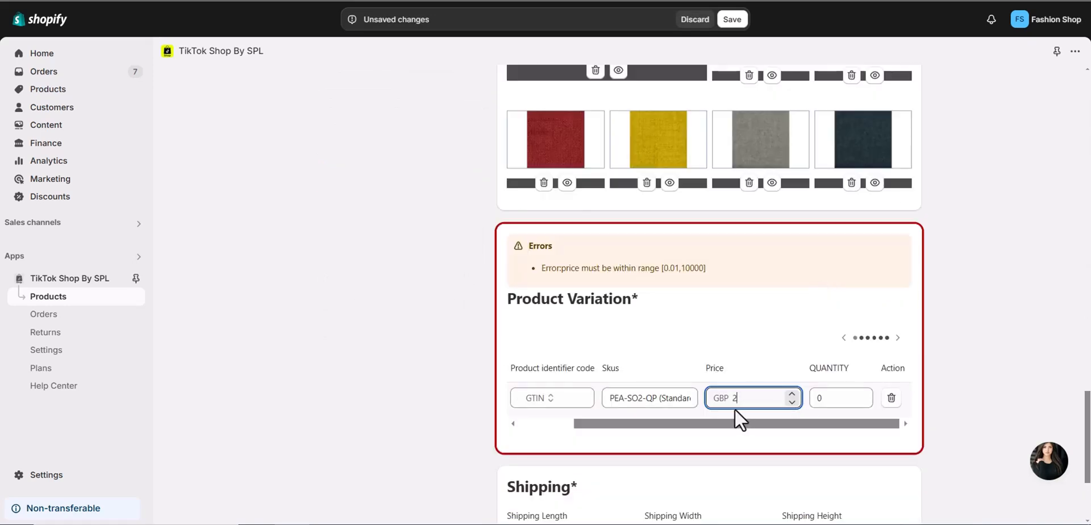
Step: Set the product variation's price to 2 GBP, within the 0.01–10000 range
{"action": "left_click", "coordinate": [730, 20]}
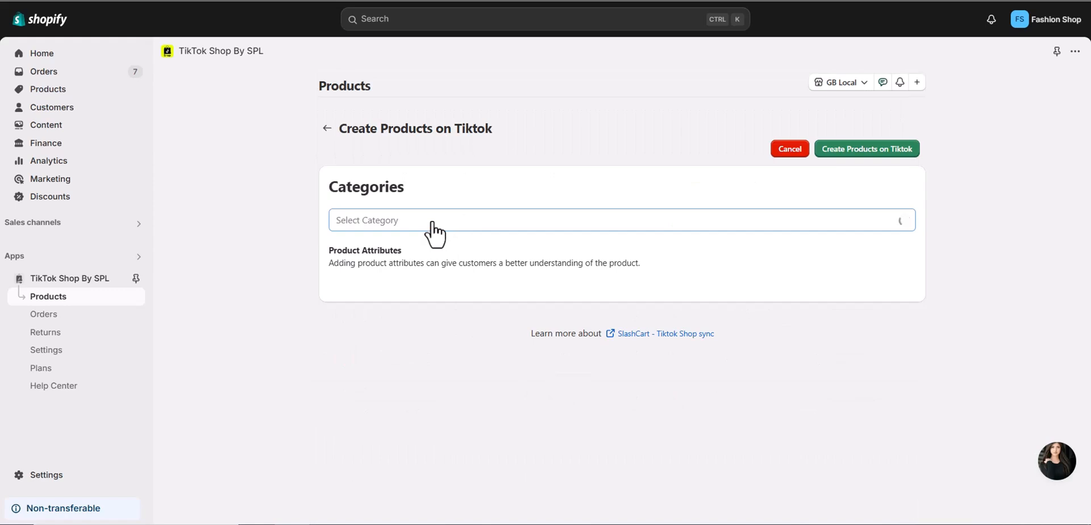
Step: Choose the category Home Supplies > Home Decor > Decorative Flowers, Plants & Fruit
{"action": "left_click", "coordinate": [620, 219]}
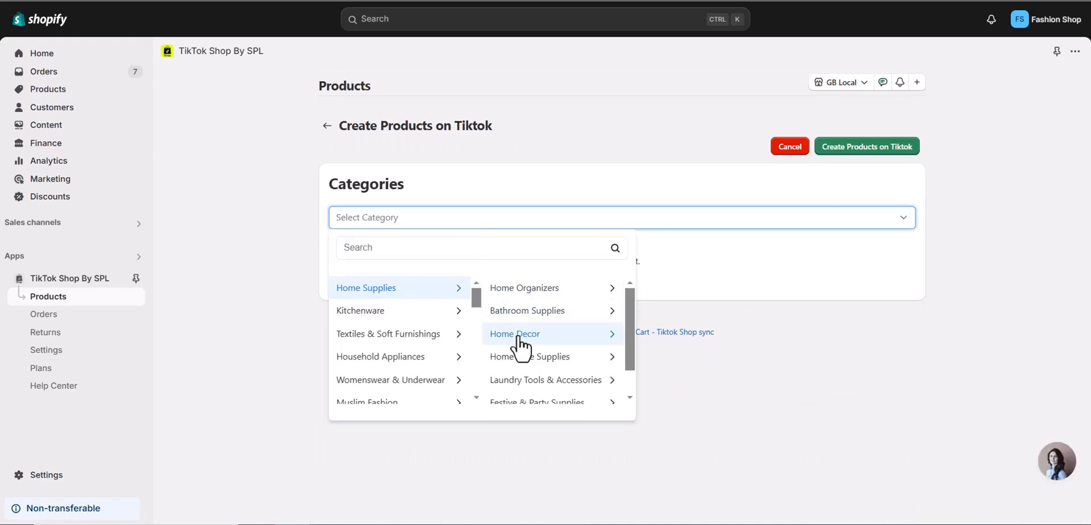
{"action": "left_click", "coordinate": [513, 334]}
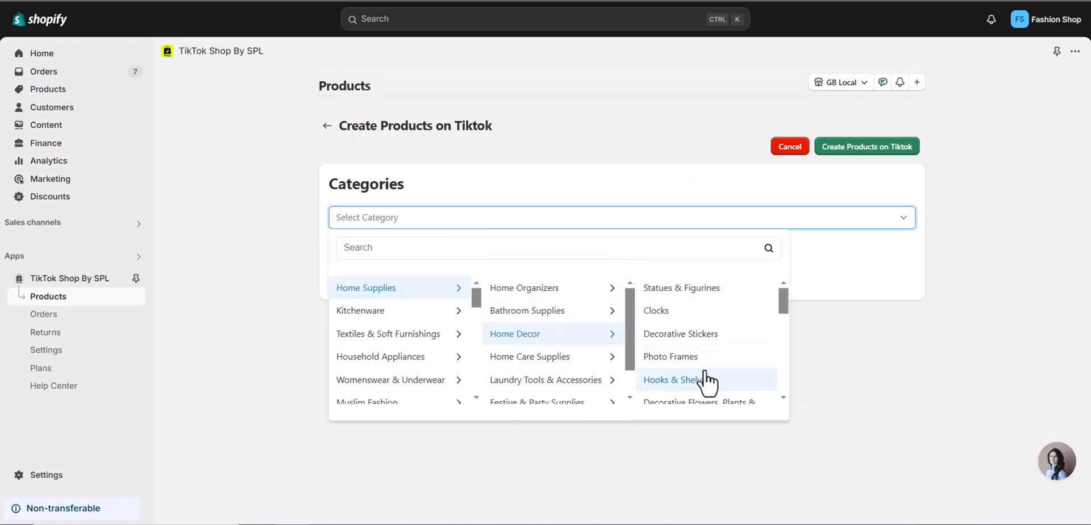
{"action": "left_click", "coordinate": [699, 402]}
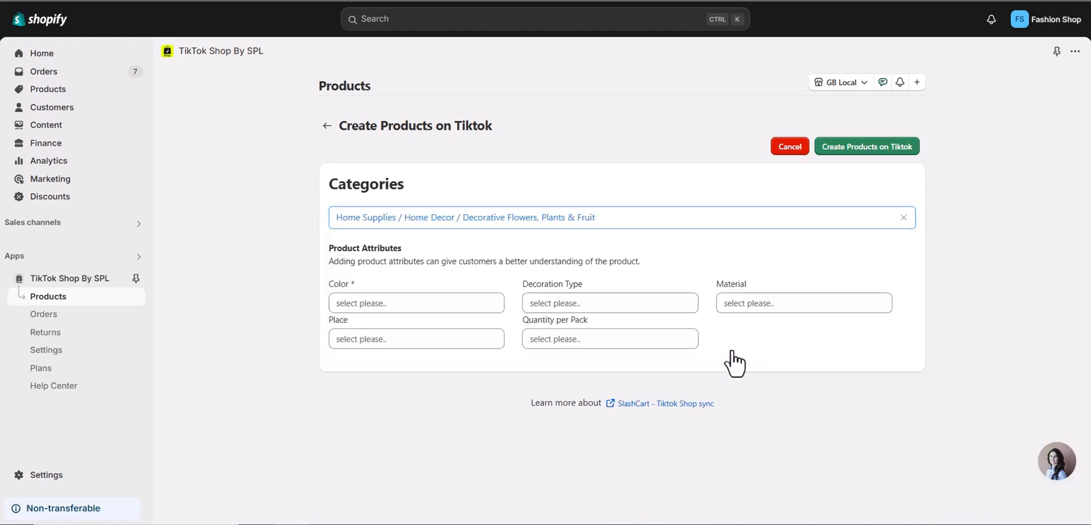
Step: Review Decoration Type, Material and Quantity per Pack suggestions, then create the product on TikTok
{"action": "left_click", "coordinate": [609, 303]}
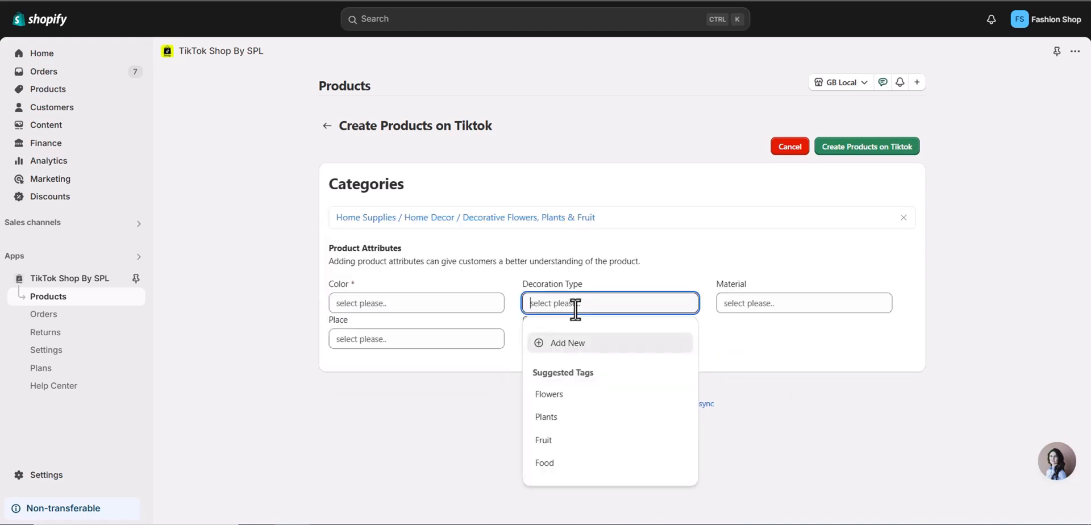
{"action": "left_click", "coordinate": [803, 302]}
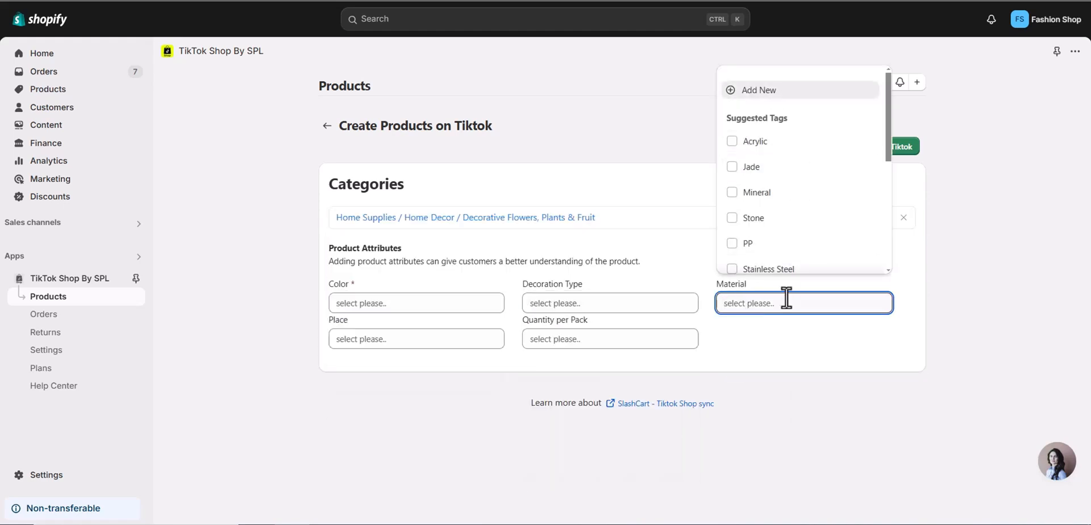
{"action": "left_click", "coordinate": [609, 339]}
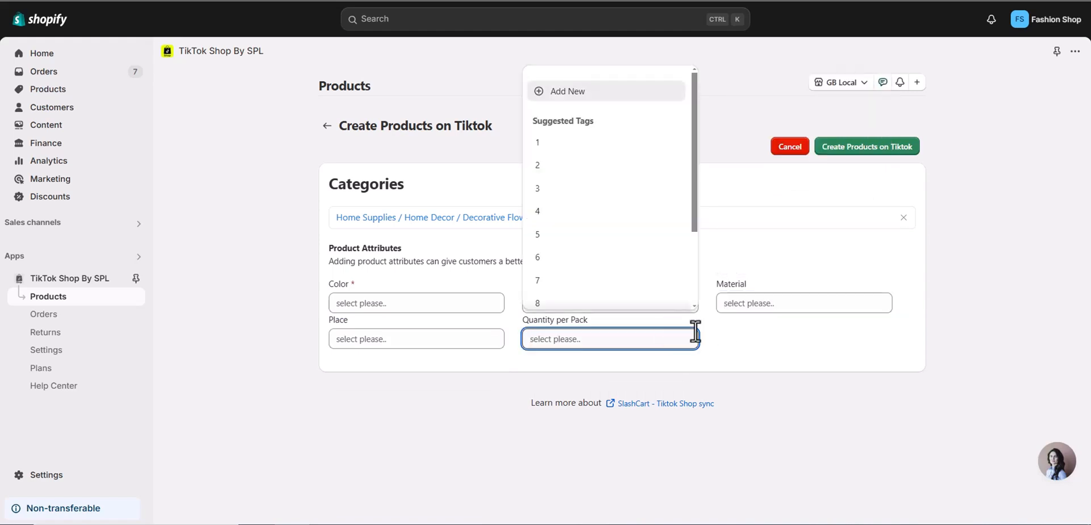
{"action": "left_click", "coordinate": [828, 217]}
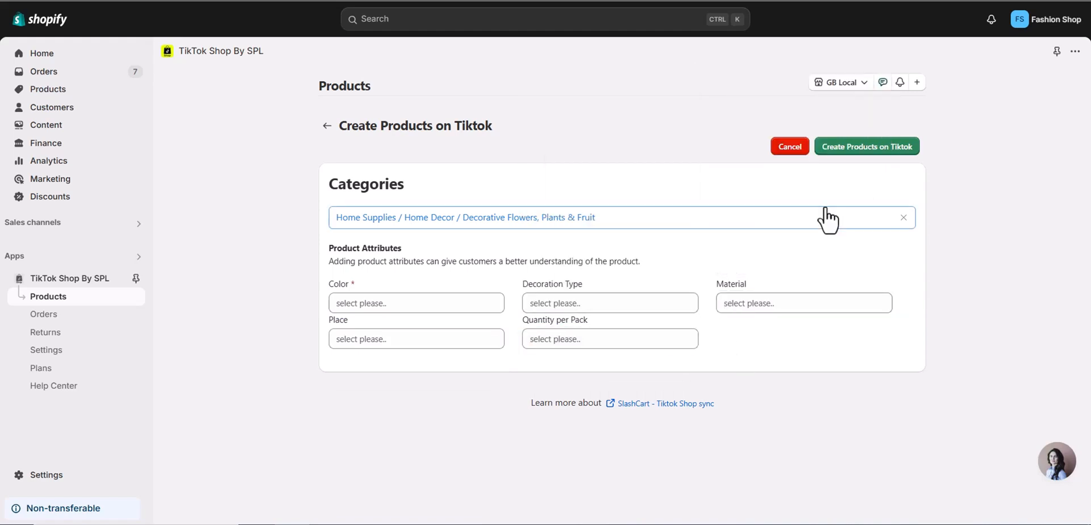
{"action": "mouse_move", "coordinate": [866, 146]}
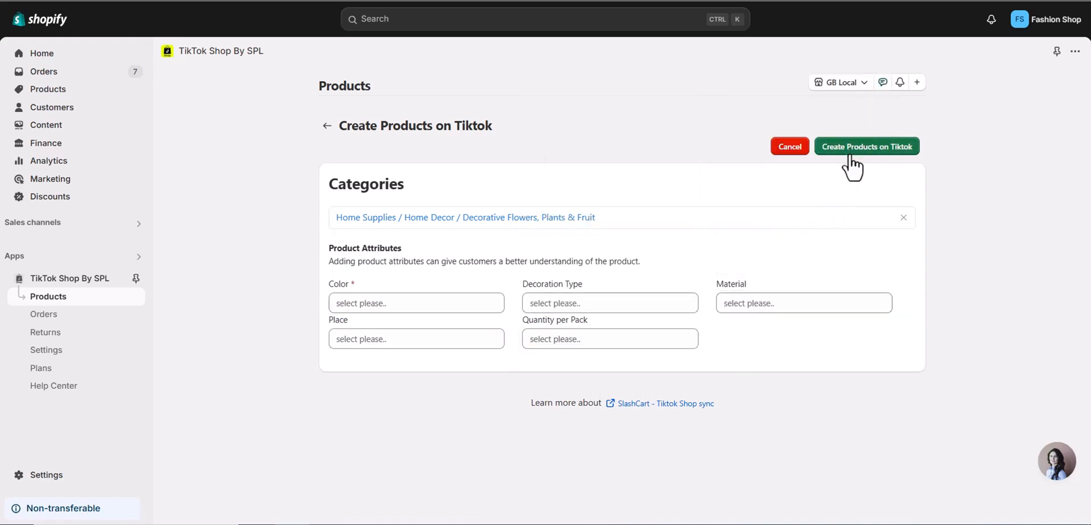
{"action": "left_click", "coordinate": [866, 146]}
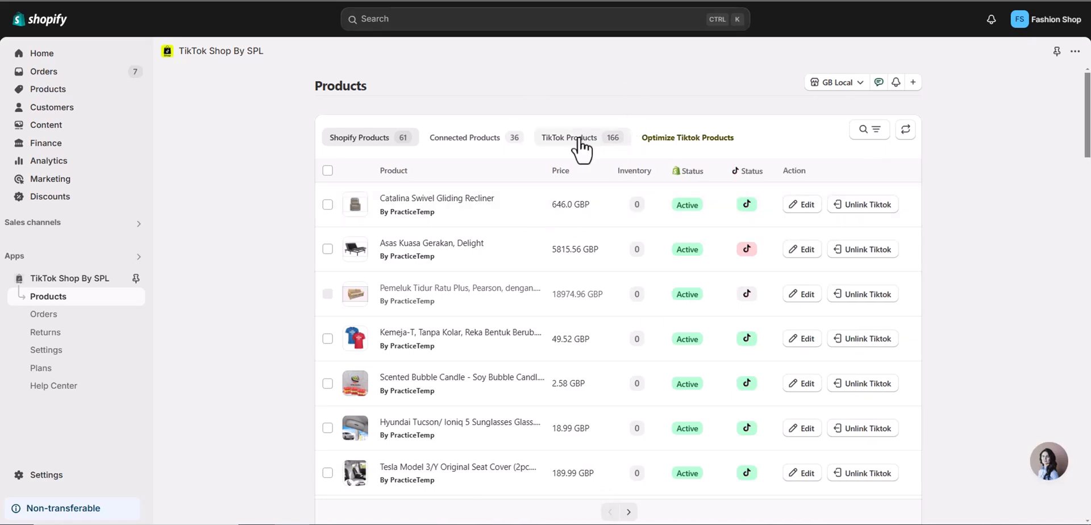
Step: Queue the Short Snowboard TikTok product for connection to Shopify
{"action": "left_click", "coordinate": [570, 137]}
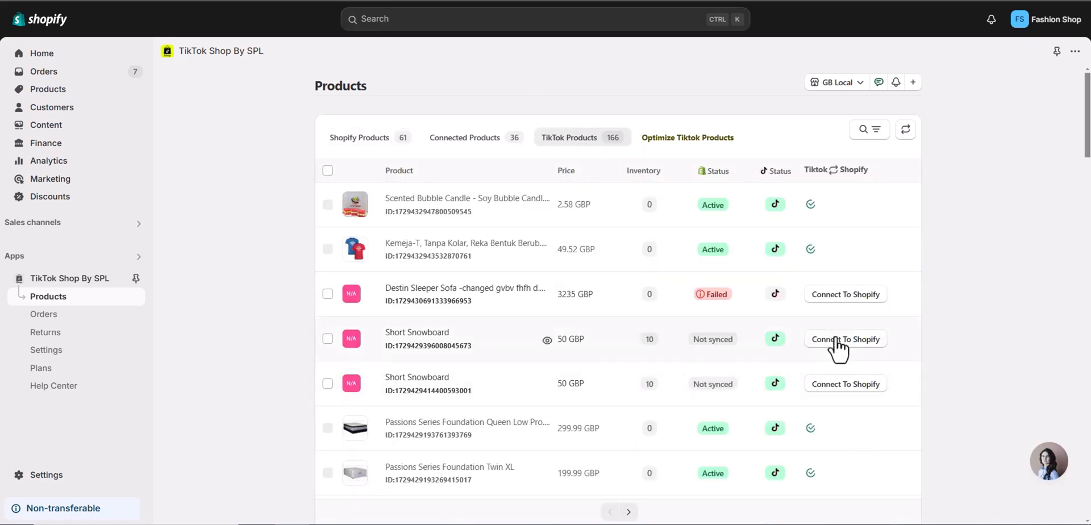
{"action": "left_click", "coordinate": [844, 338]}
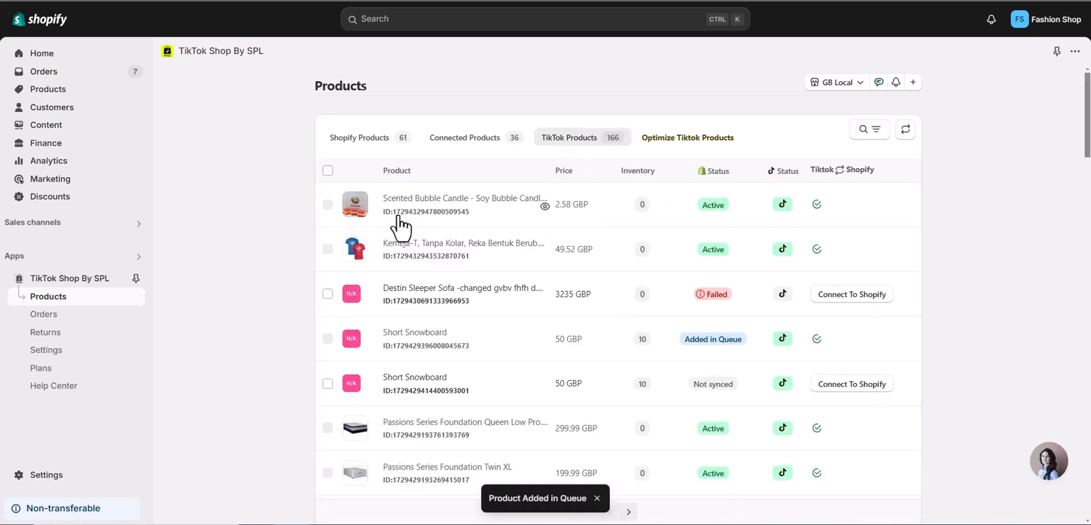